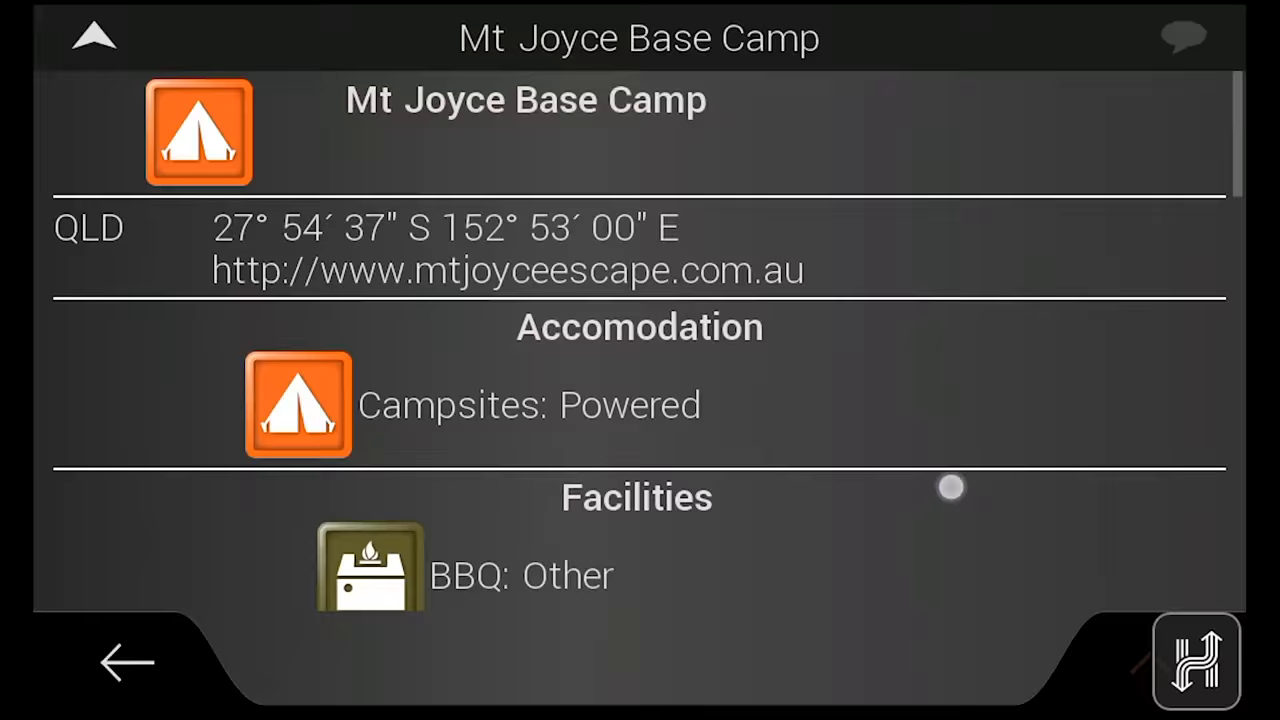
{"action": "scroll", "scroll_direction": "down", "scroll_amount": 3}
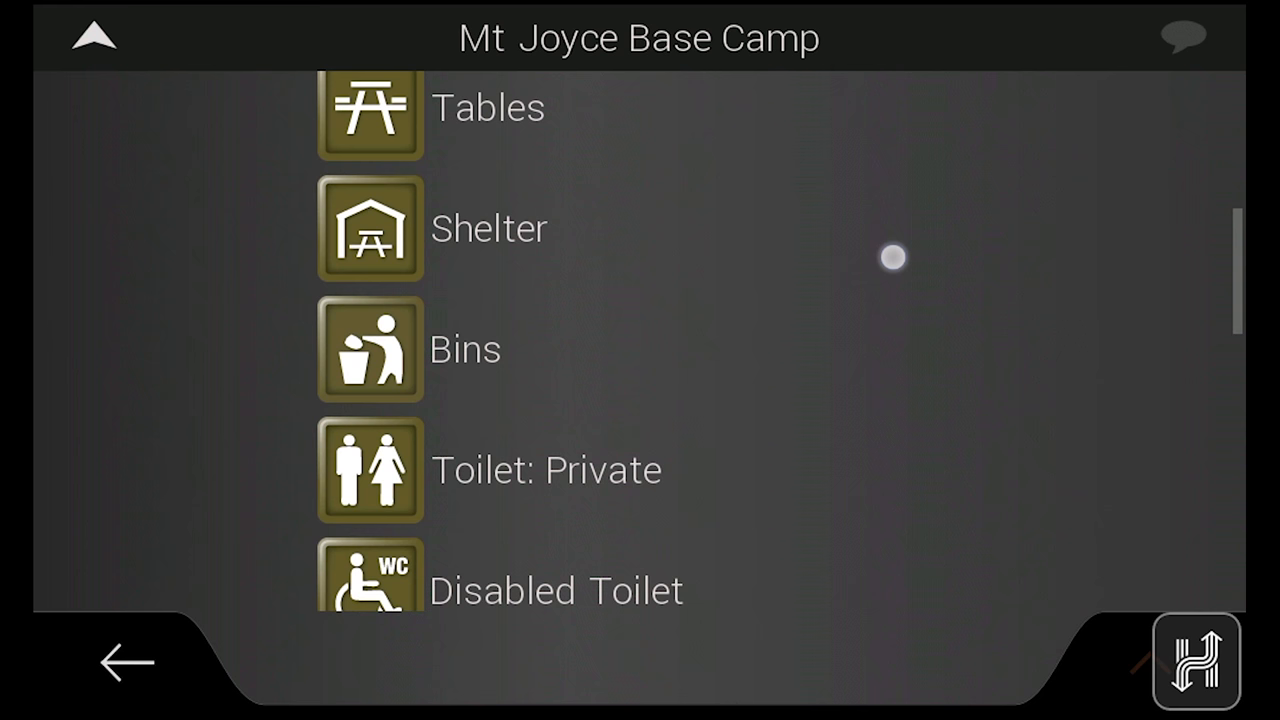